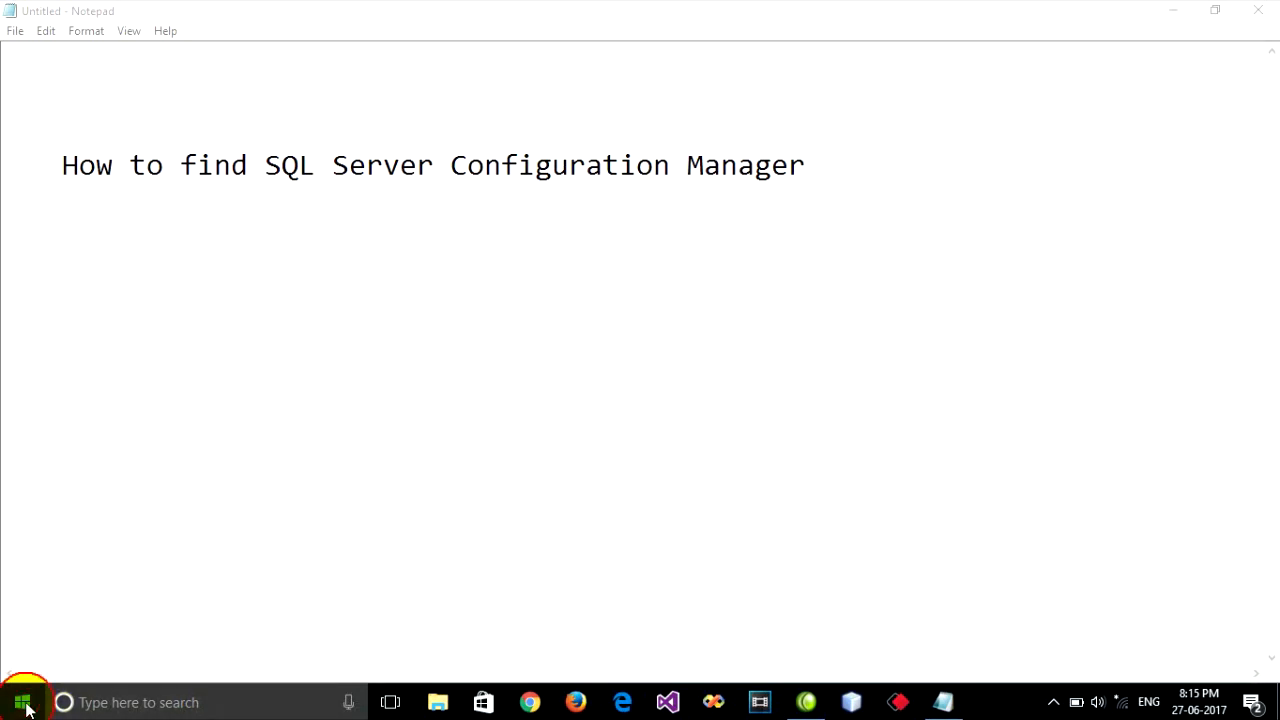
- Expand the Microsoft SQL Server 2012 program group in the Start menu and scroll through it
{"action": "left_click", "coordinate": [22, 701]}
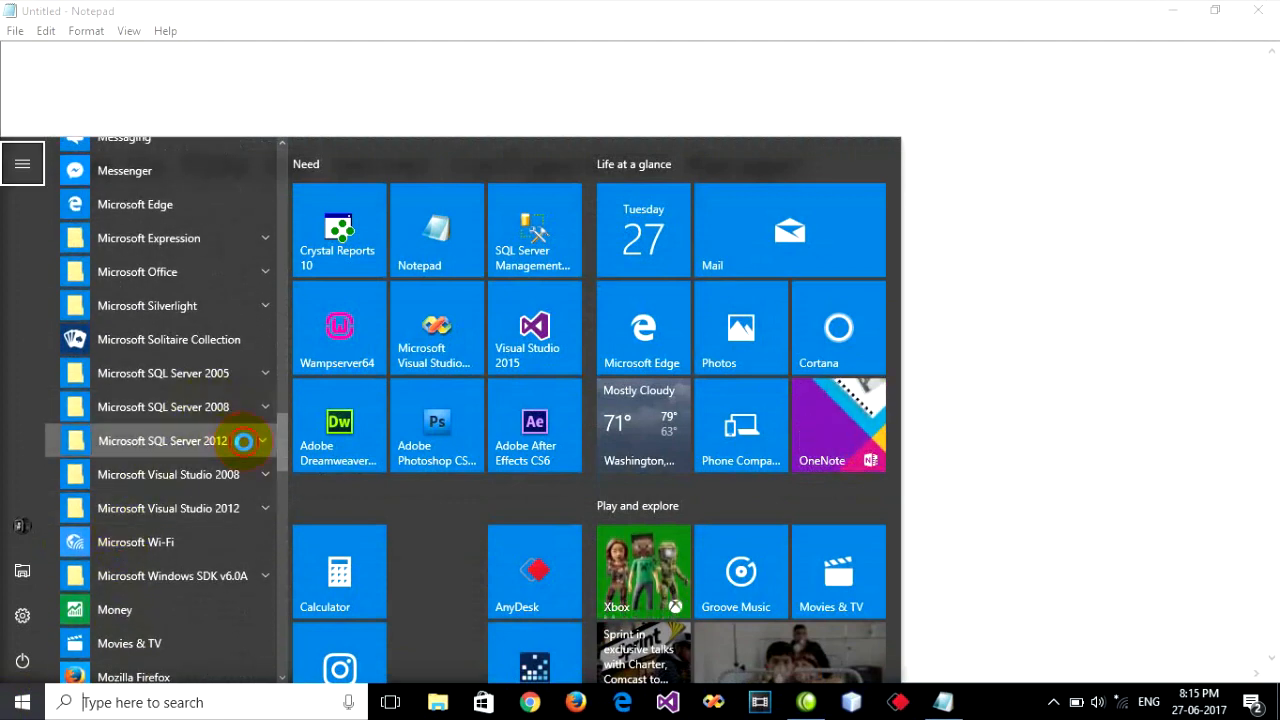
{"action": "left_click", "coordinate": [163, 441]}
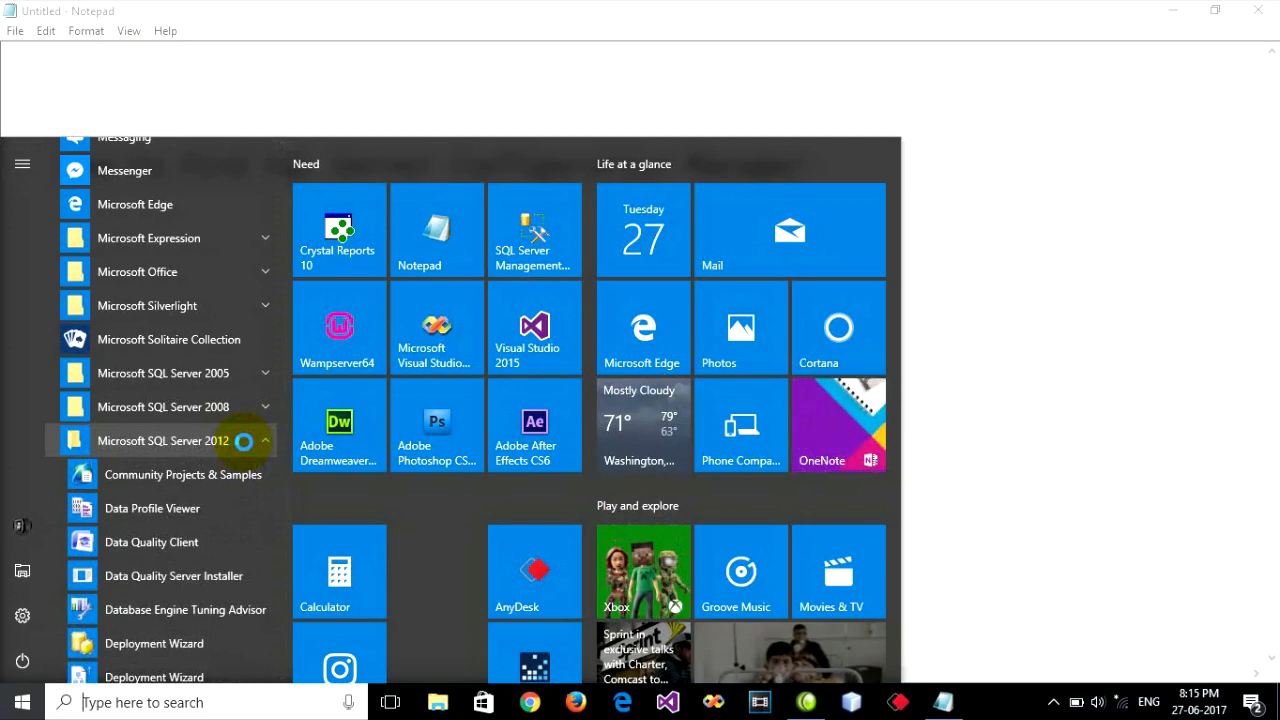
{"action": "scroll", "scroll_direction": "down", "scroll_amount": 3}
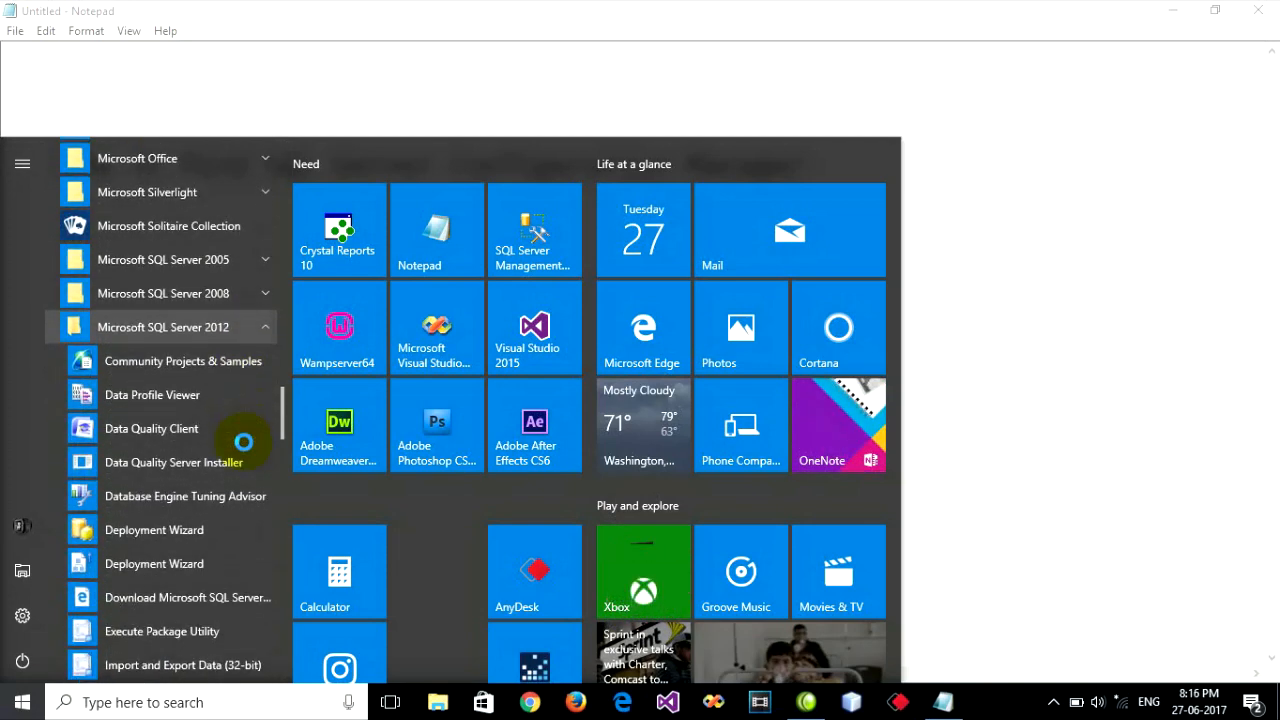
{"action": "scroll", "scroll_direction": "down", "scroll_amount": 3}
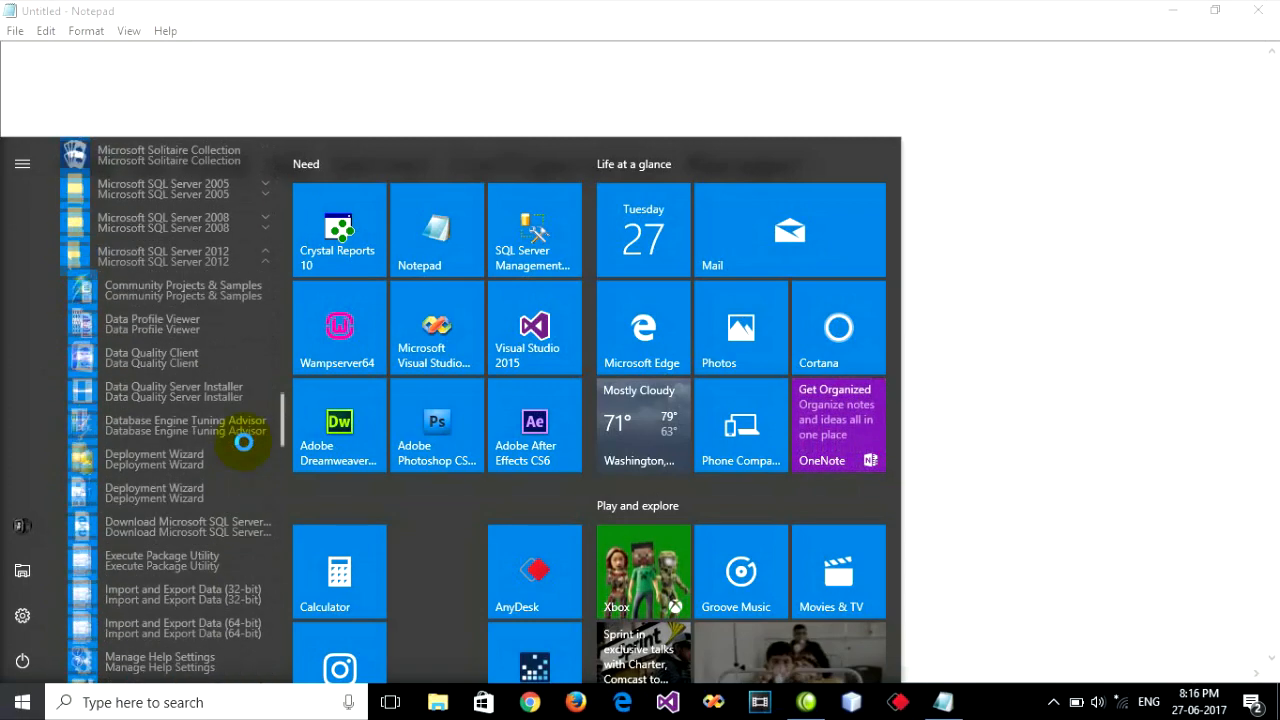
{"action": "scroll", "scroll_direction": "down", "scroll_amount": 3}
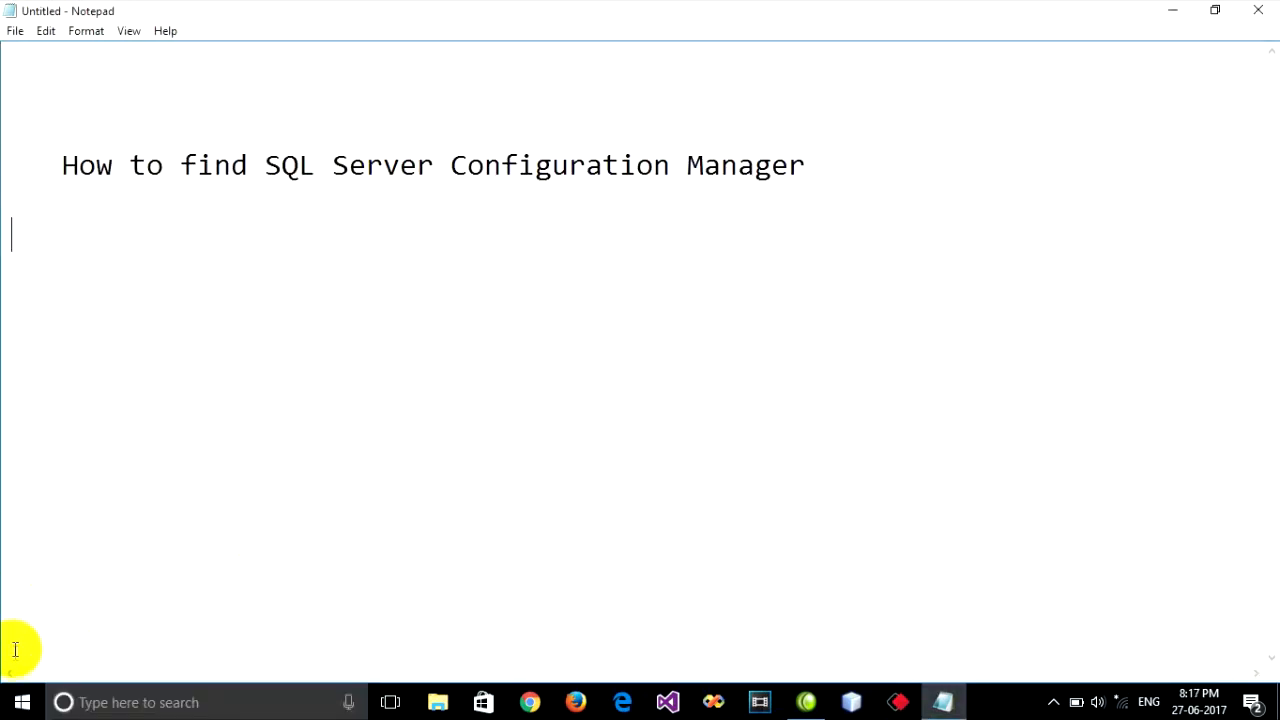
{"action": "mouse_move", "coordinate": [560, 295]}
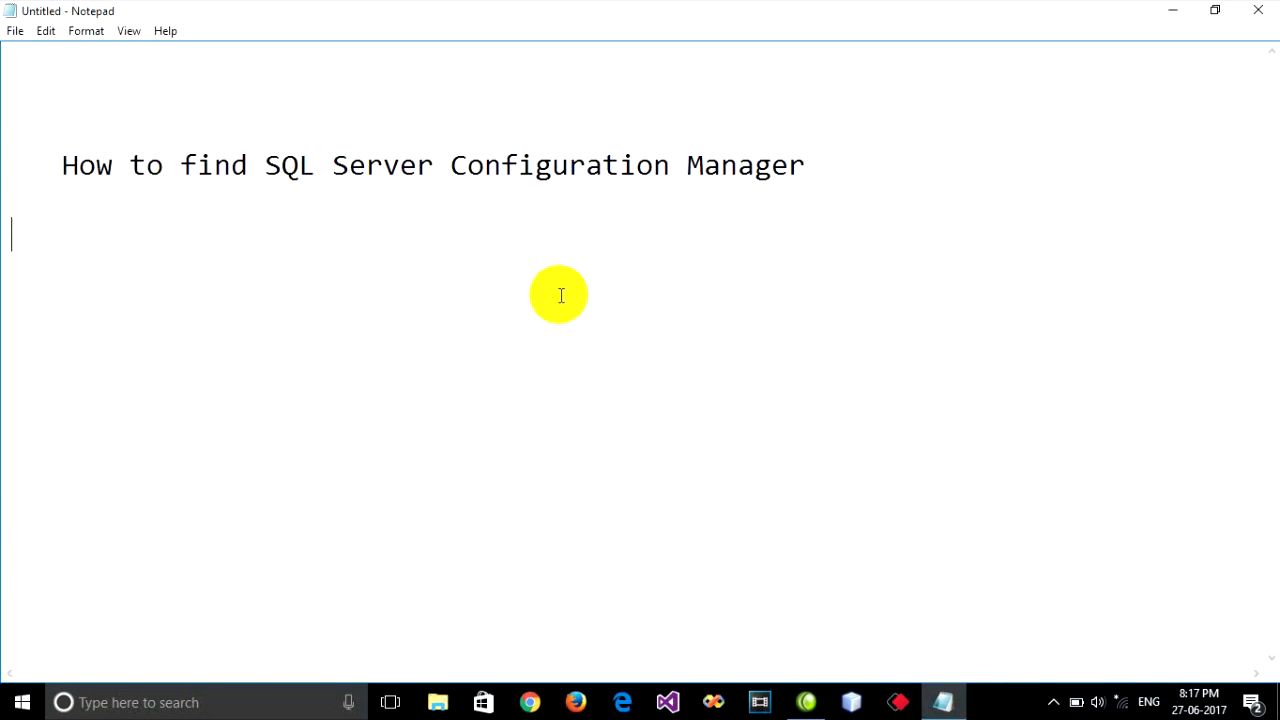
{"action": "mouse_move", "coordinate": [830, 164]}
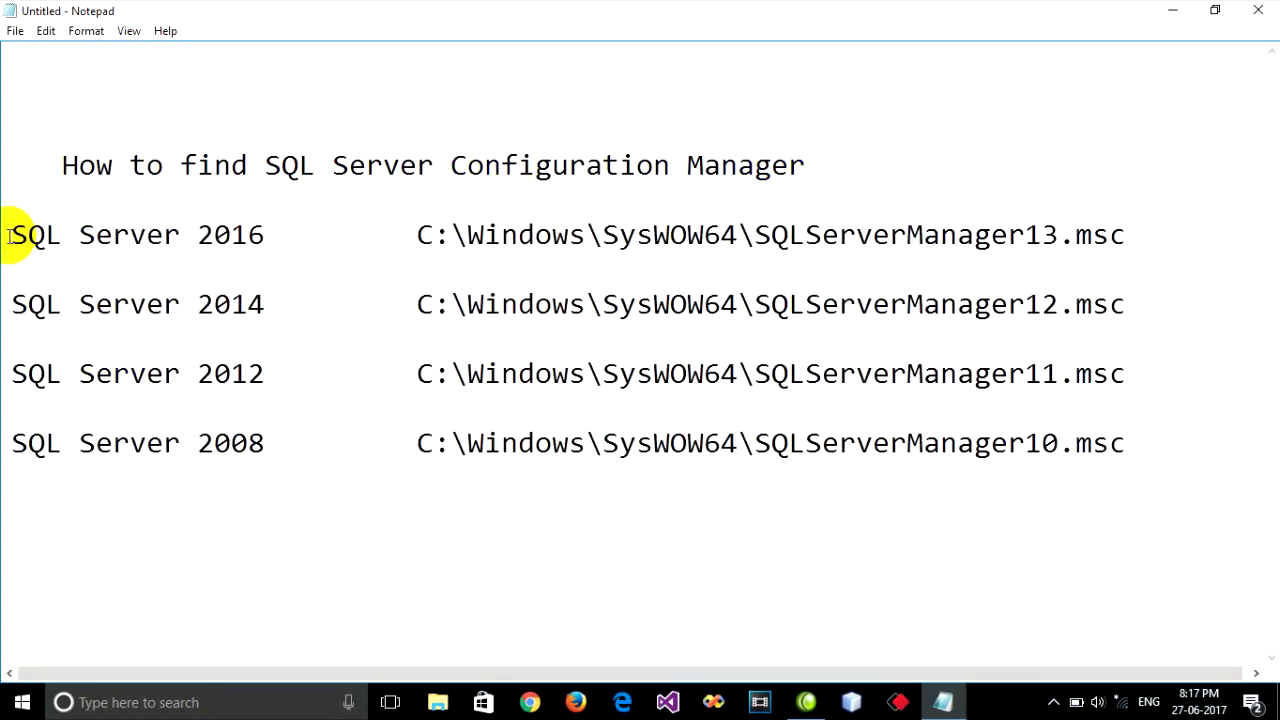
- Highlight the note's version paths, singling out the SQL Server 2012 and 2008 lines
{"action": "left_click_drag", "start_coordinate": [12, 234], "coordinate": [265, 234]}
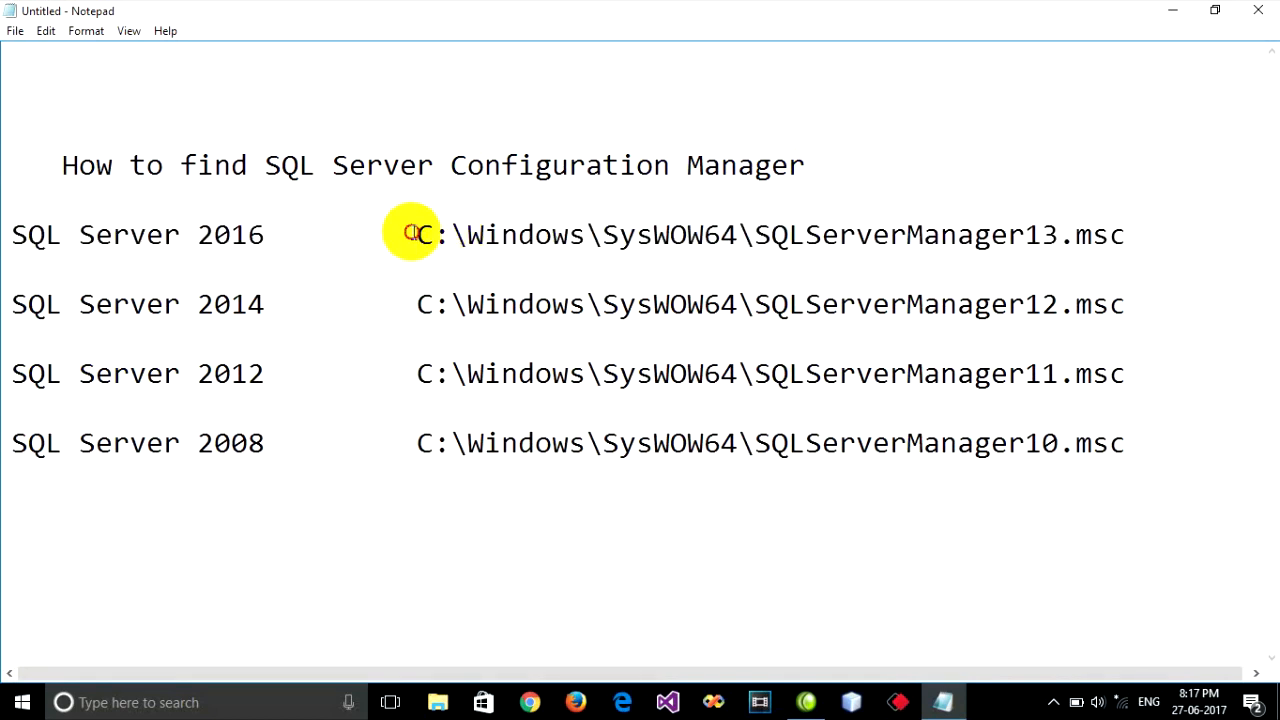
{"action": "left_click_drag", "start_coordinate": [416, 234], "coordinate": [735, 234]}
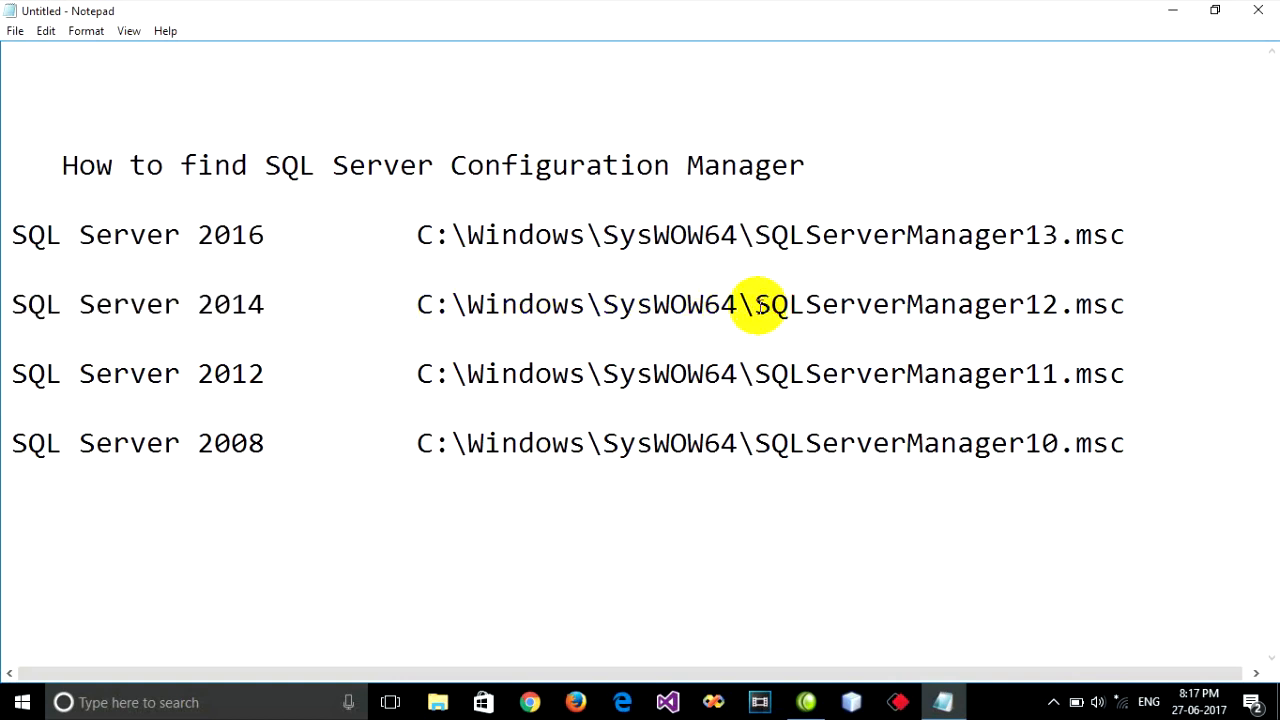
{"action": "triple_click", "coordinate": [170, 373]}
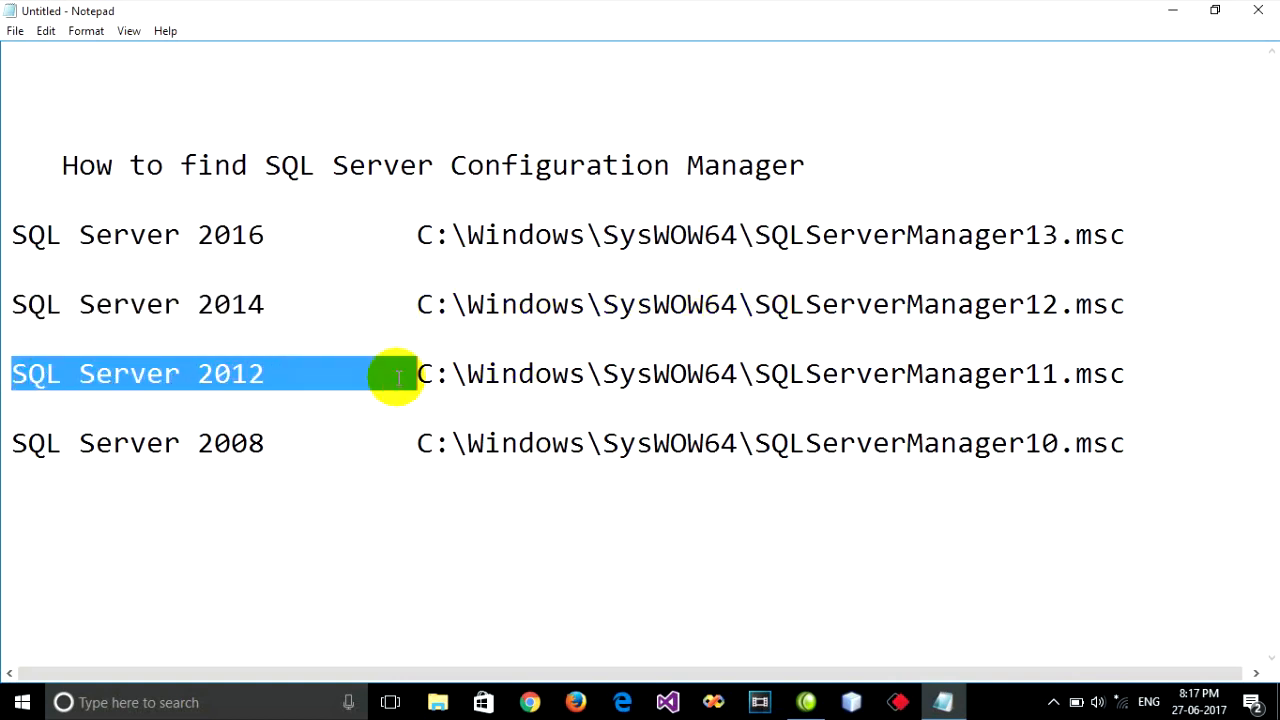
{"action": "left_click_drag", "start_coordinate": [400, 373], "coordinate": [790, 373]}
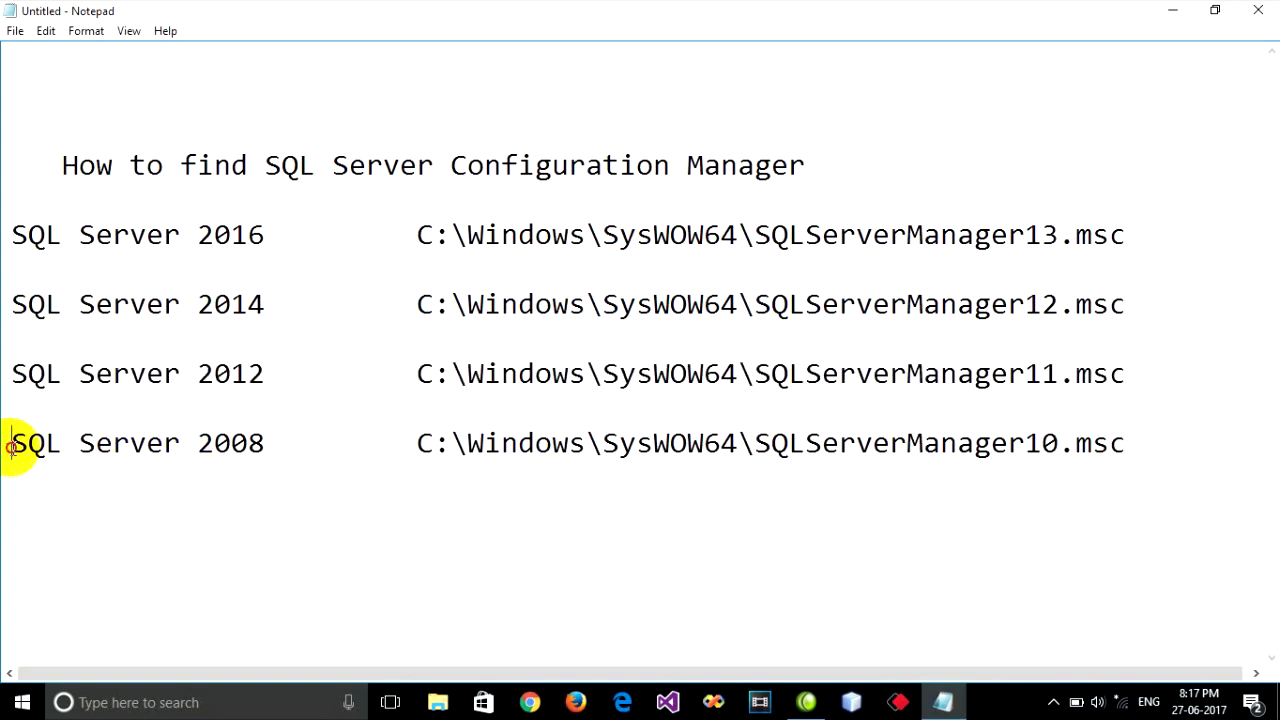
{"action": "left_click_drag", "start_coordinate": [10, 443], "coordinate": [648, 443]}
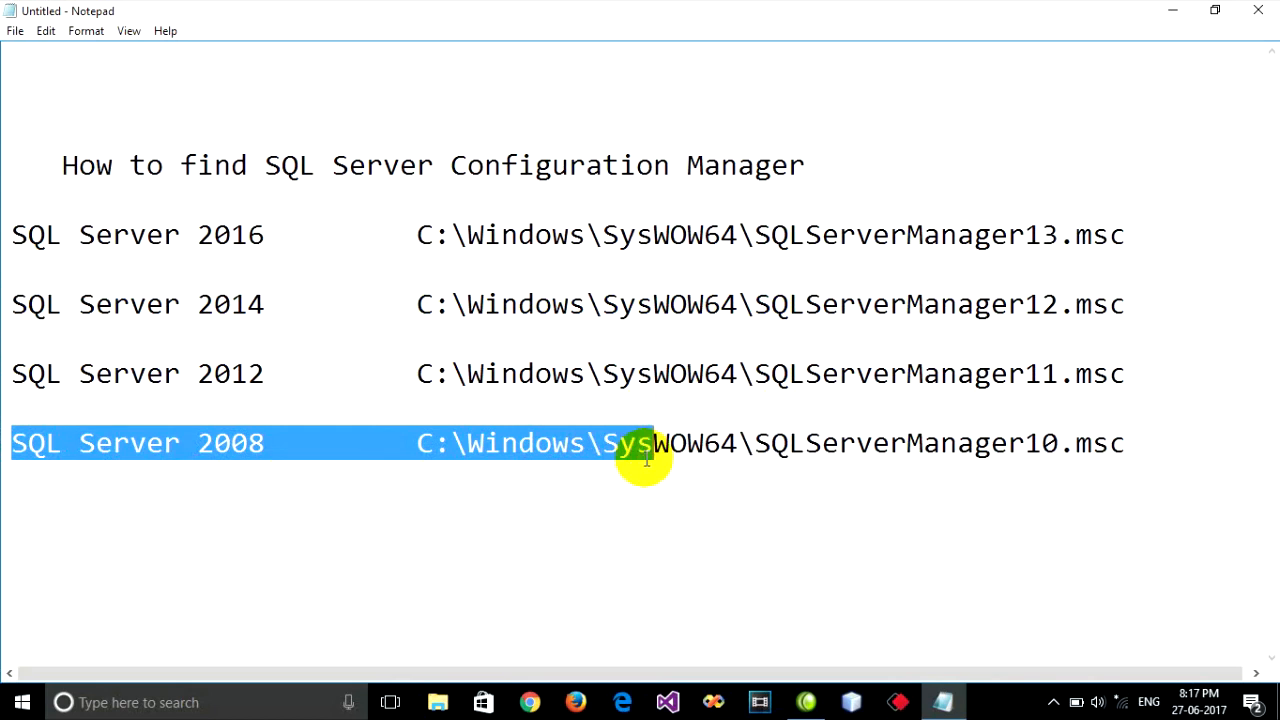
{"action": "left_click_drag", "start_coordinate": [640, 443], "coordinate": [1120, 443]}
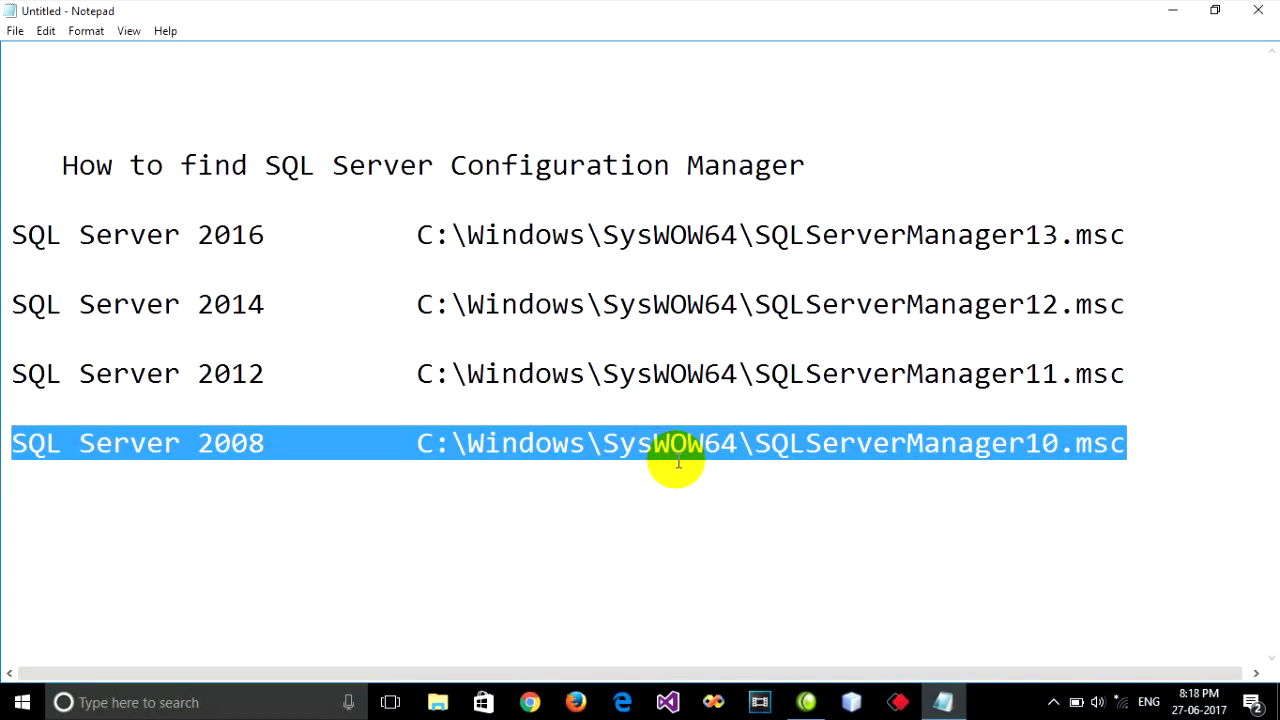
{"action": "mouse_move", "coordinate": [518, 335]}
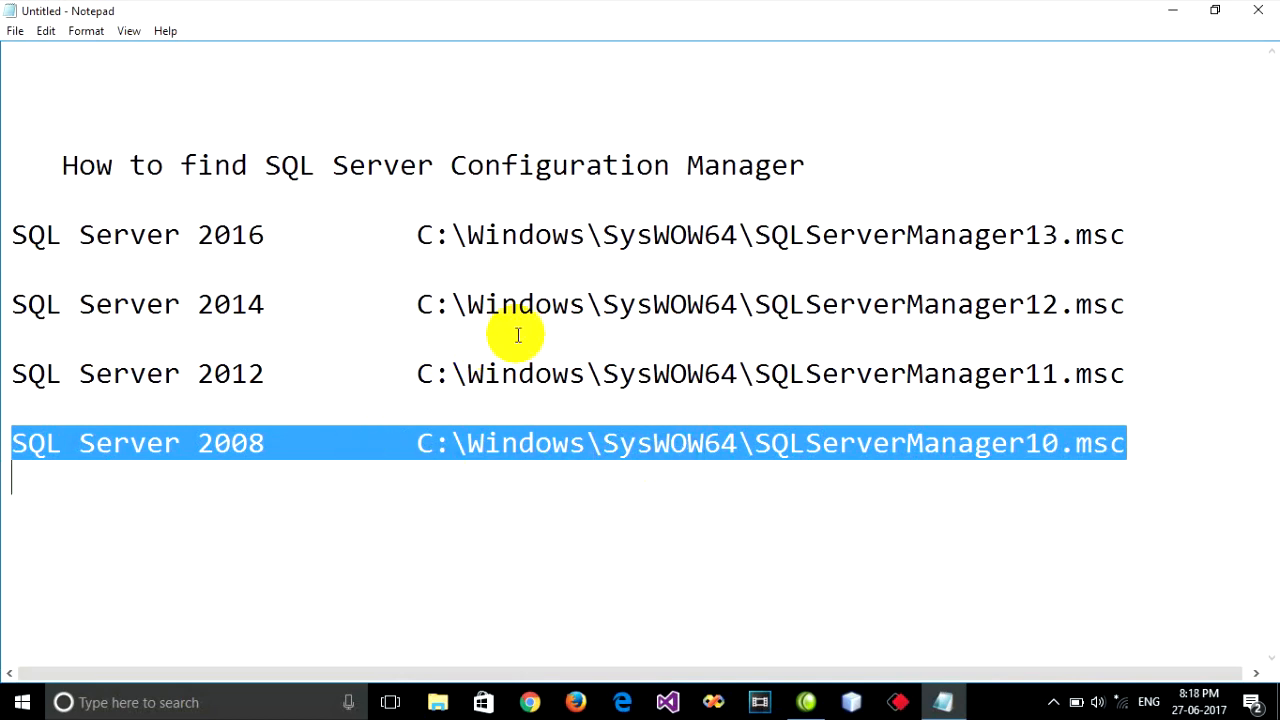
{"action": "left_click", "coordinate": [15, 373]}
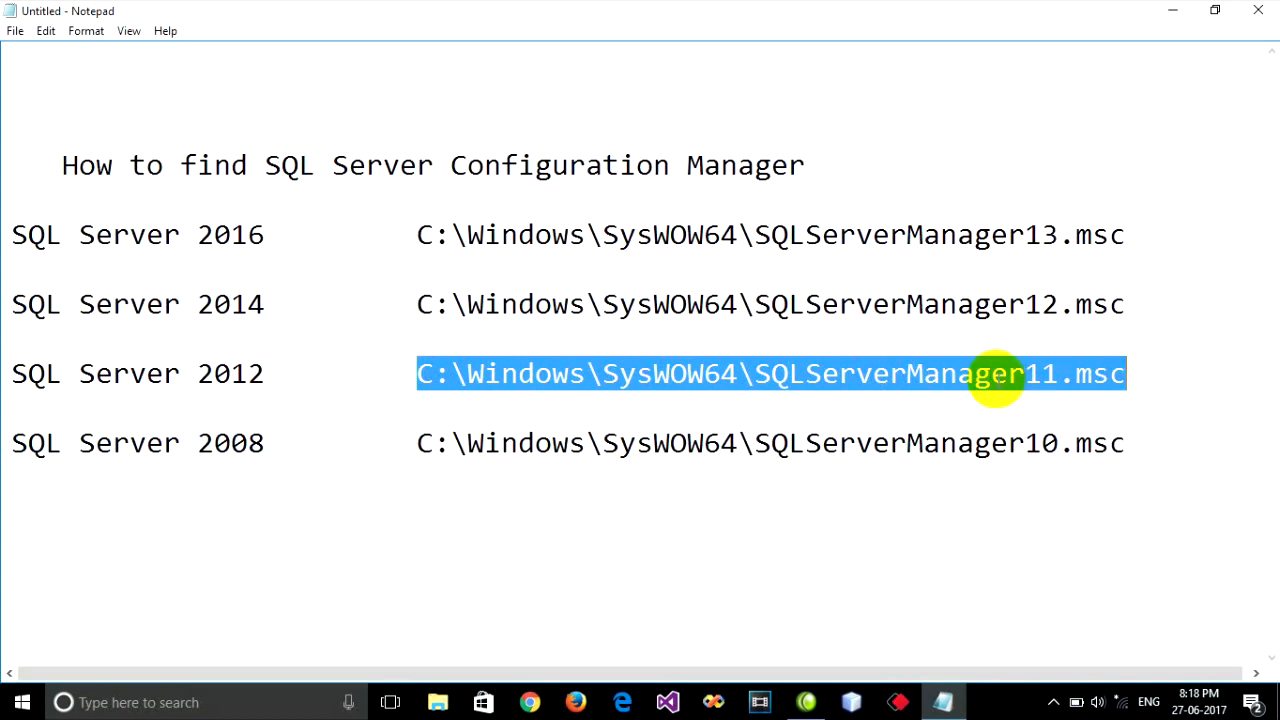
{"action": "mouse_move", "coordinate": [558, 663]}
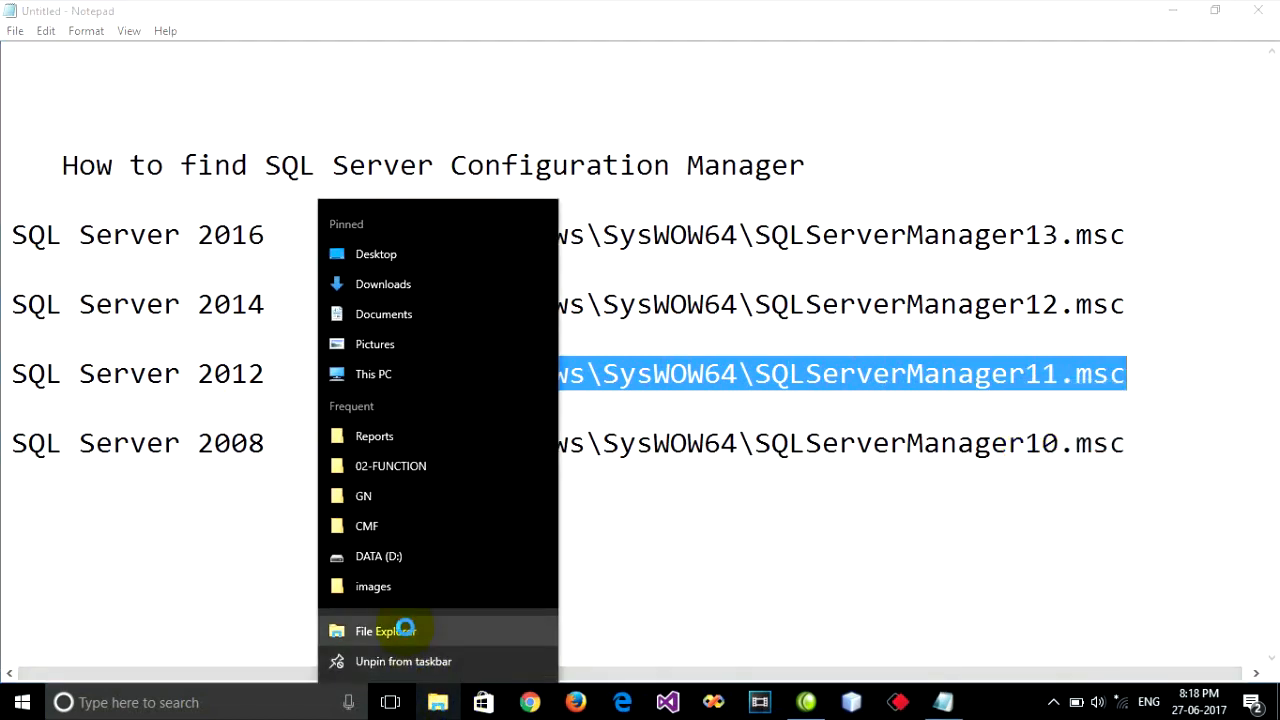
- Run C:\Windows\SysWOW64\SQLServerManager11.msc from a new File Explorer window's address bar
{"action": "left_click", "coordinate": [375, 630]}
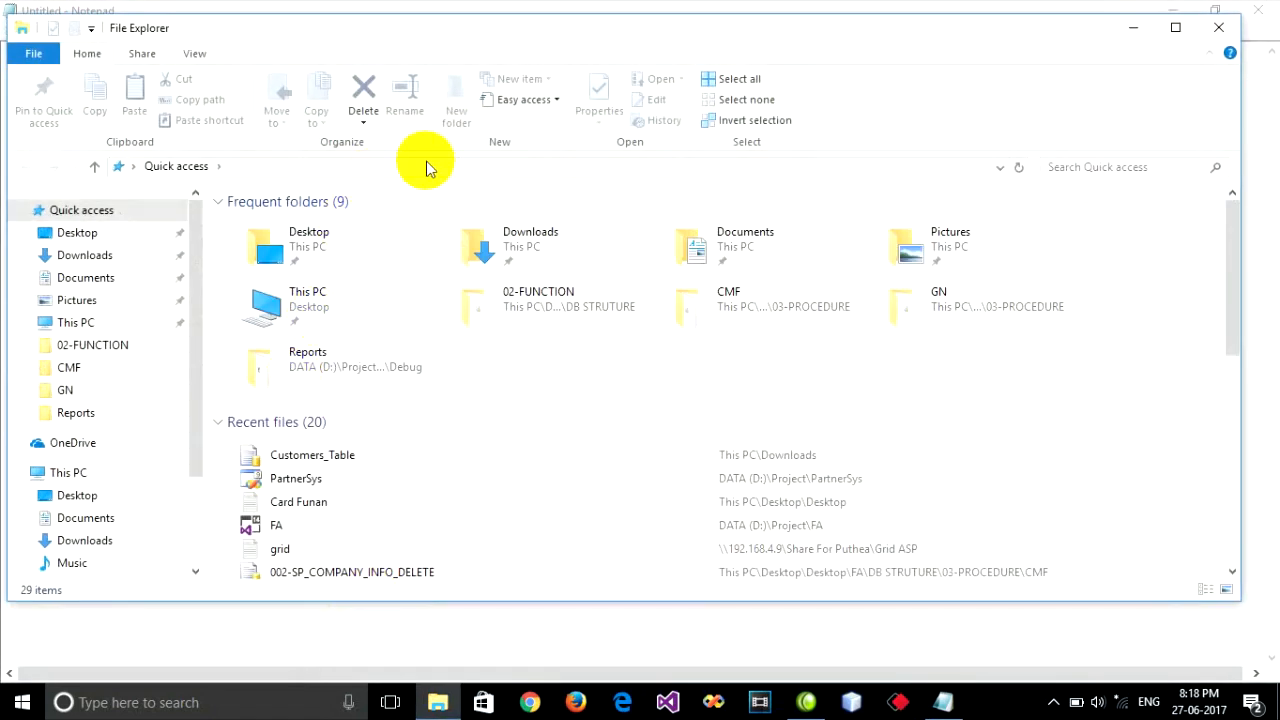
{"action": "mouse_move", "coordinate": [435, 178]}
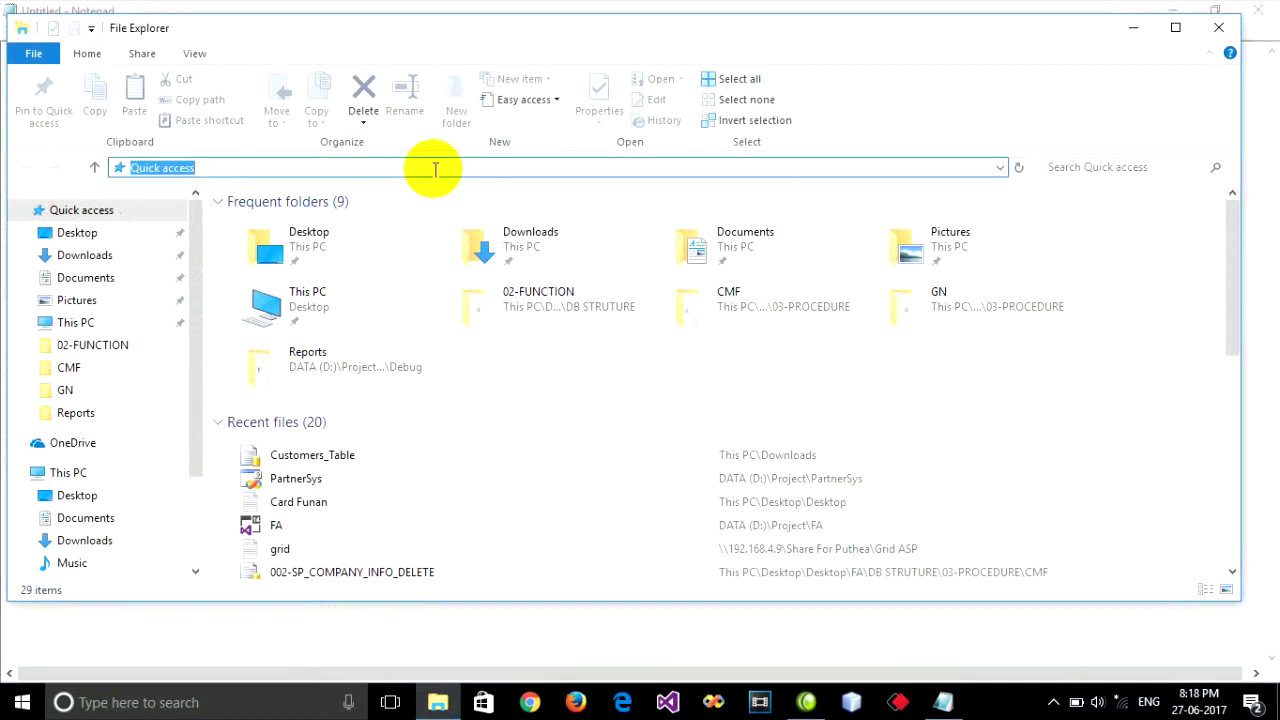
{"action": "type", "text": "C:\\Windows\\SysWOW64\\SQLServerManager11.msc"}
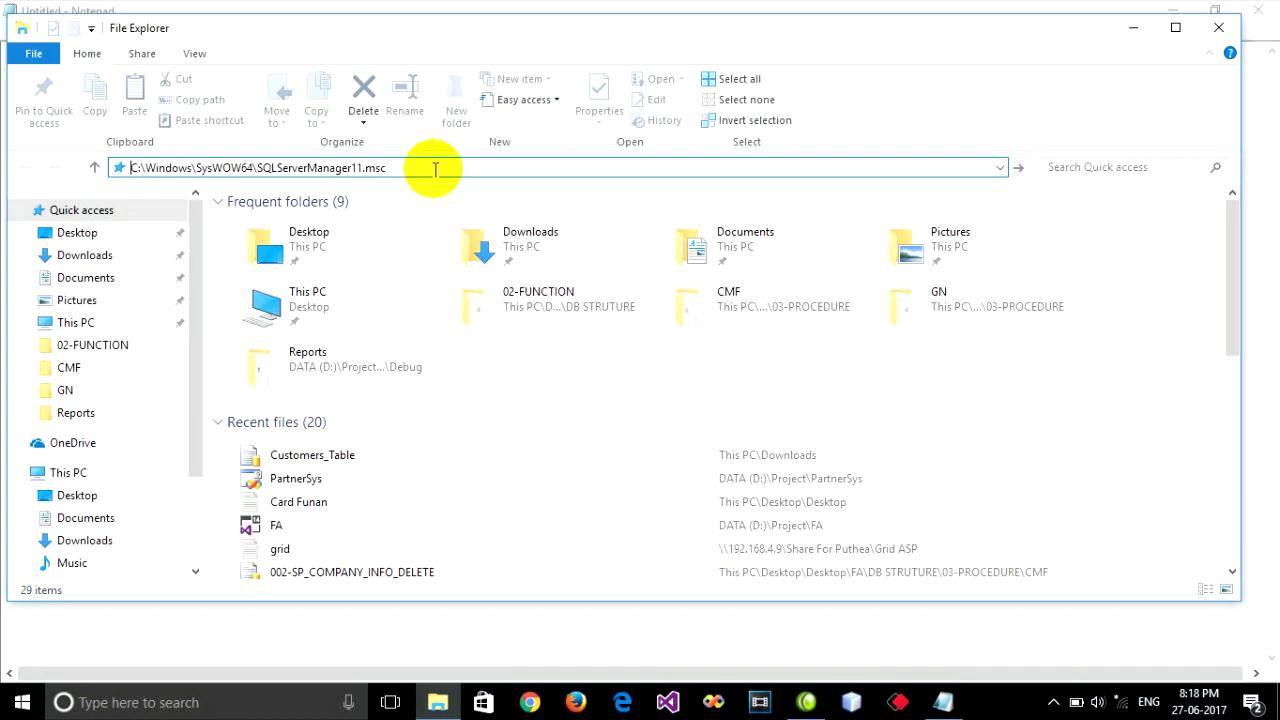
{"action": "left_click", "coordinate": [433, 167]}
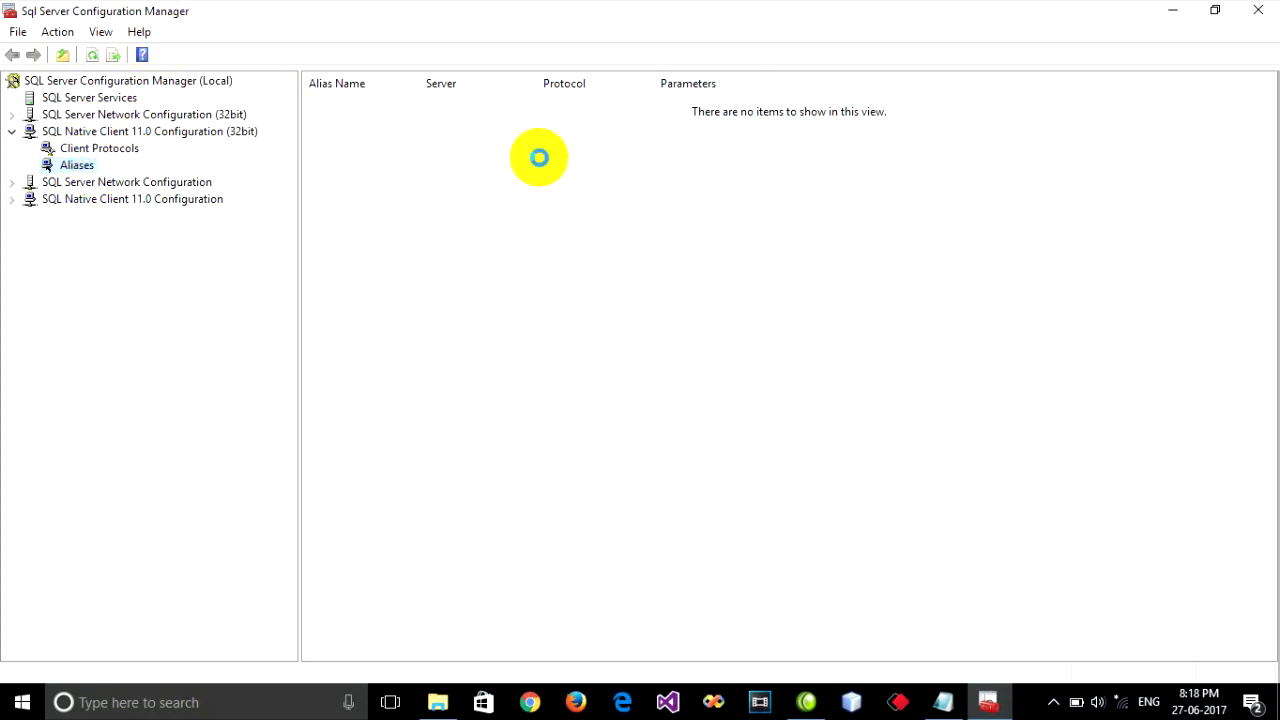
- View Network Configuration (32bit), SQL Server Services and Native Client 11.0 (32bit), then close
{"action": "left_click", "coordinate": [144, 114]}
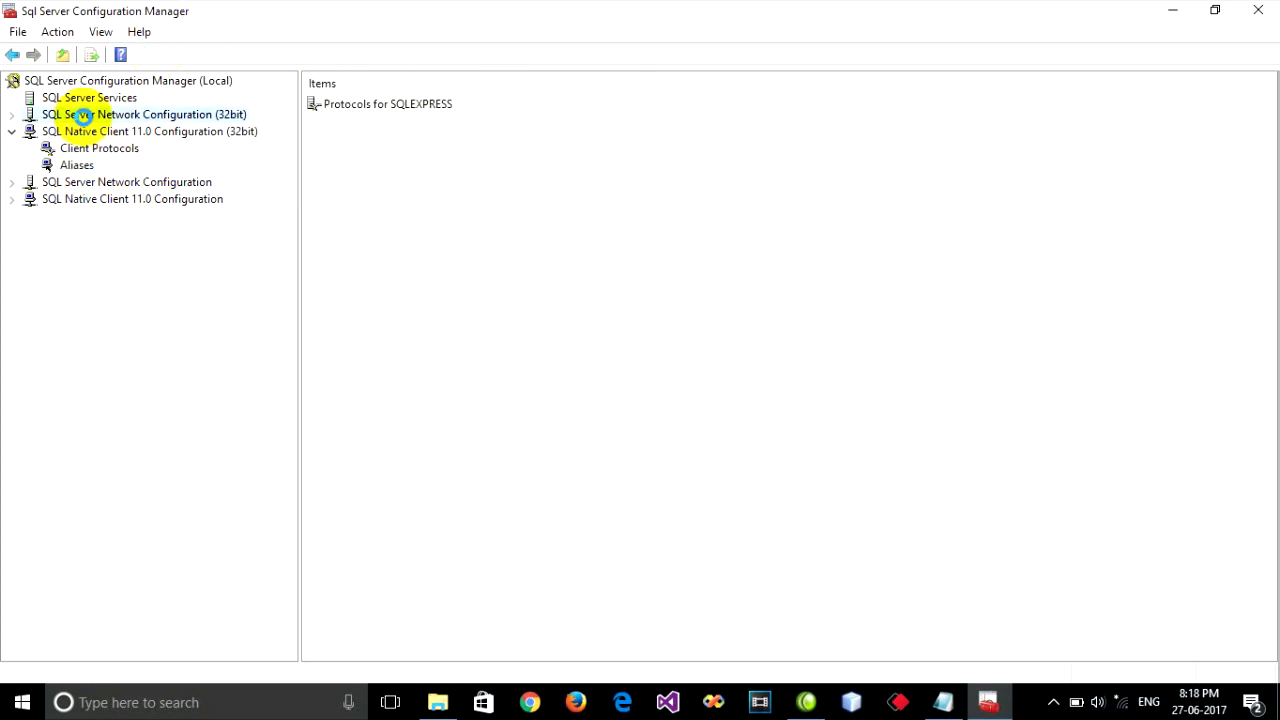
{"action": "left_click", "coordinate": [89, 97]}
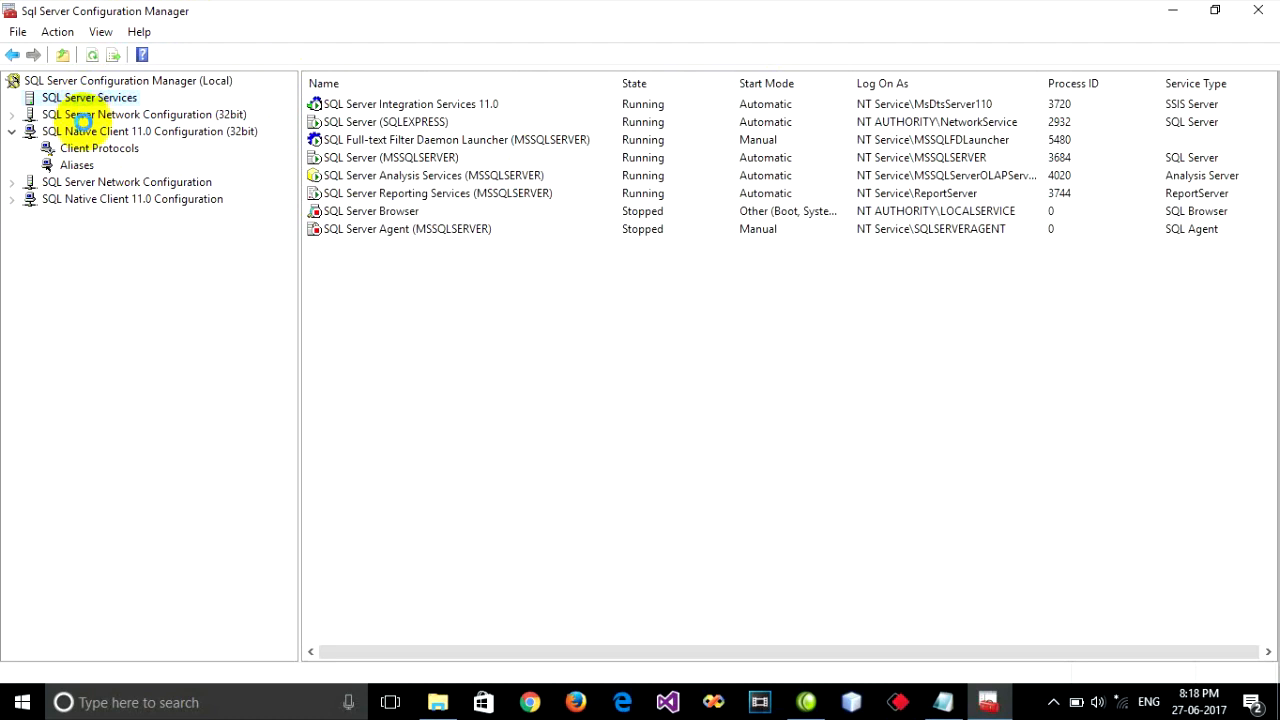
{"action": "left_click", "coordinate": [150, 131]}
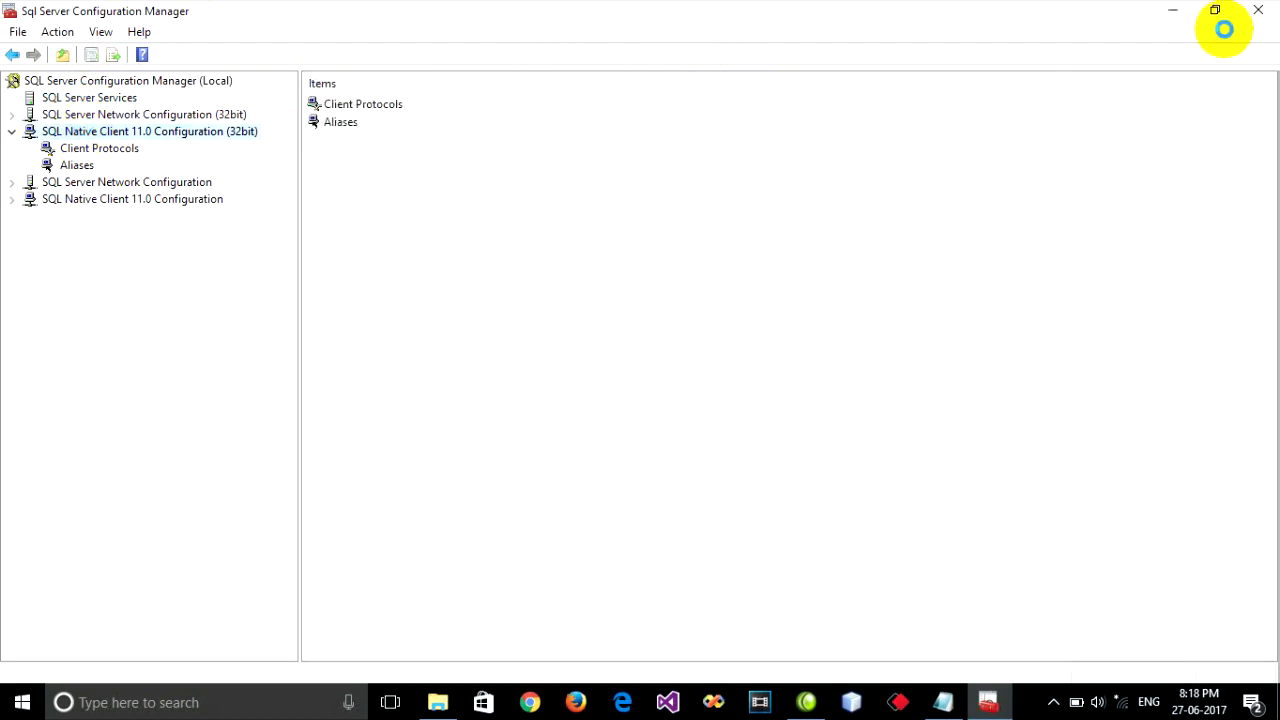
{"action": "mouse_move", "coordinate": [1258, 10]}
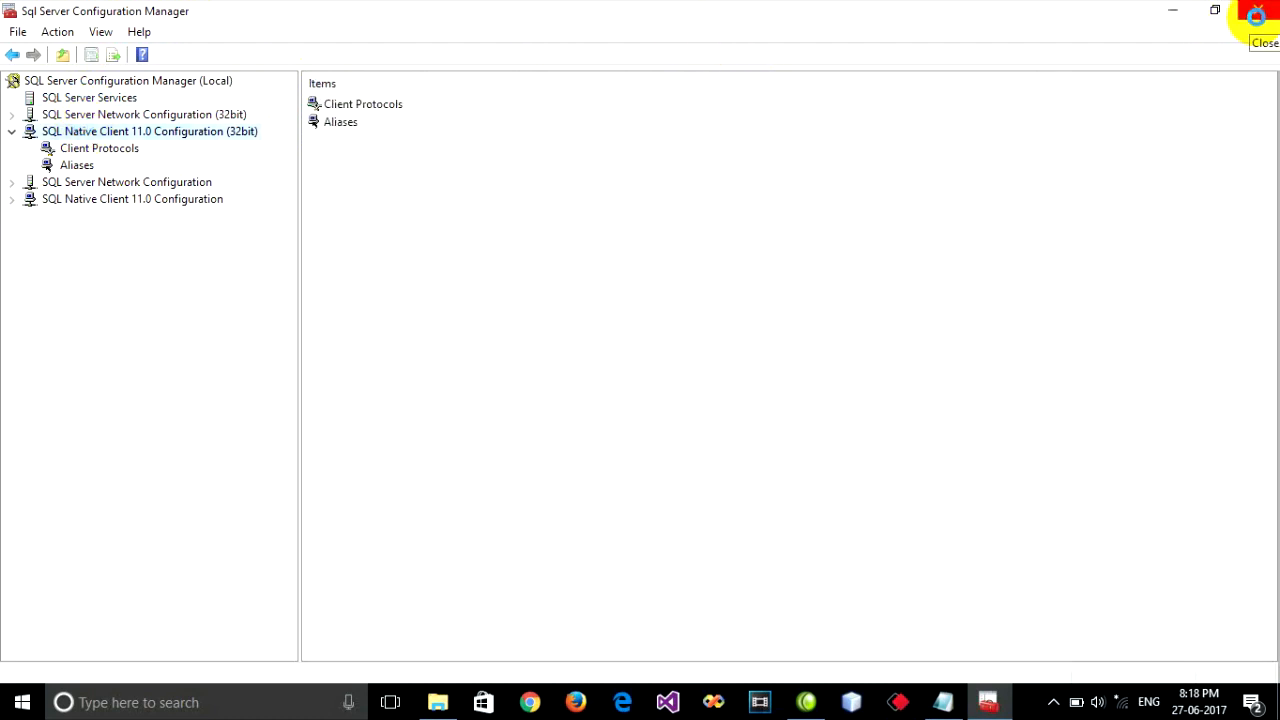
{"action": "left_click", "coordinate": [437, 702]}
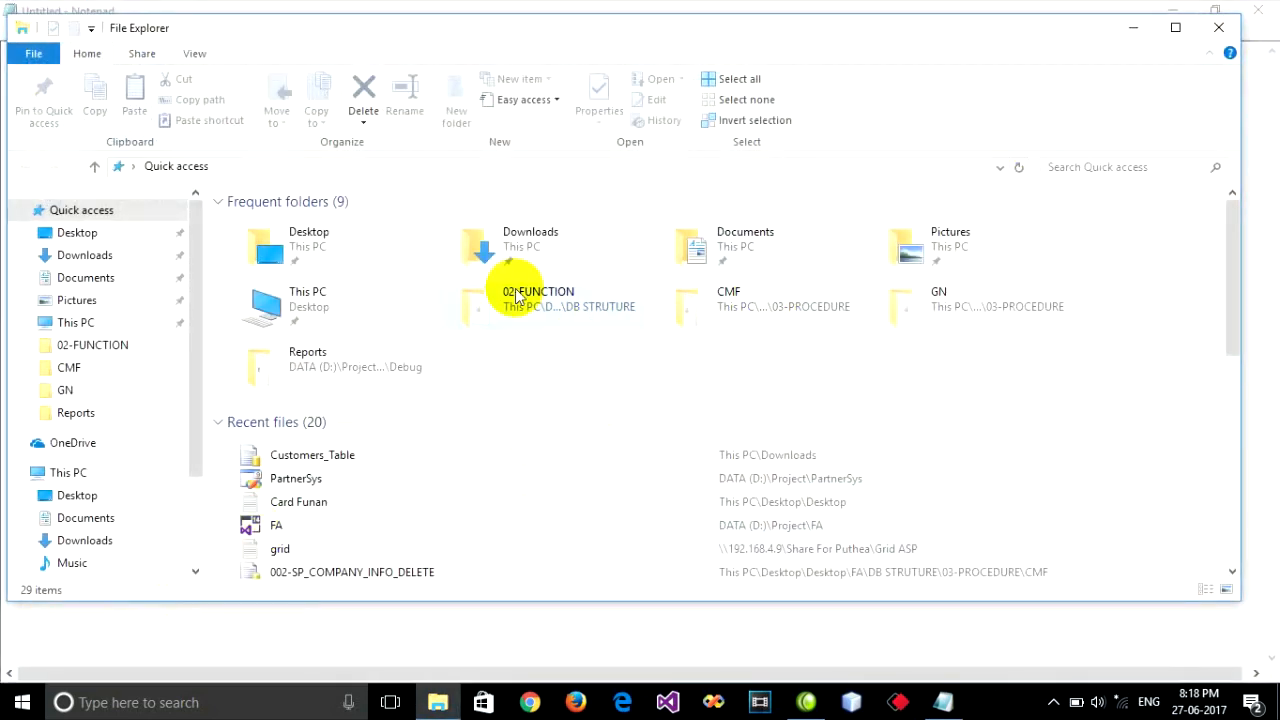
{"action": "mouse_move", "coordinate": [10, 670]}
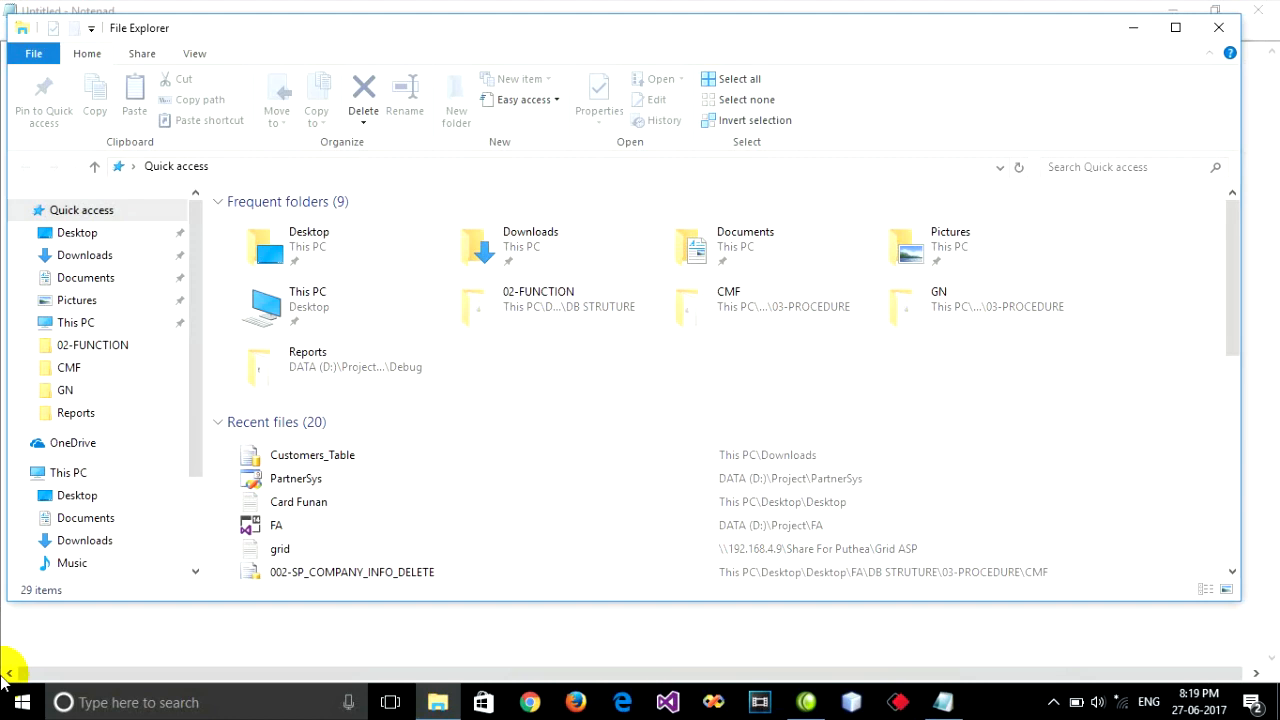
- Run C:\Windows\SysWOW64\SQLServerManager11.msc from the Win+R Run dialog
{"action": "key", "text": "win+r"}
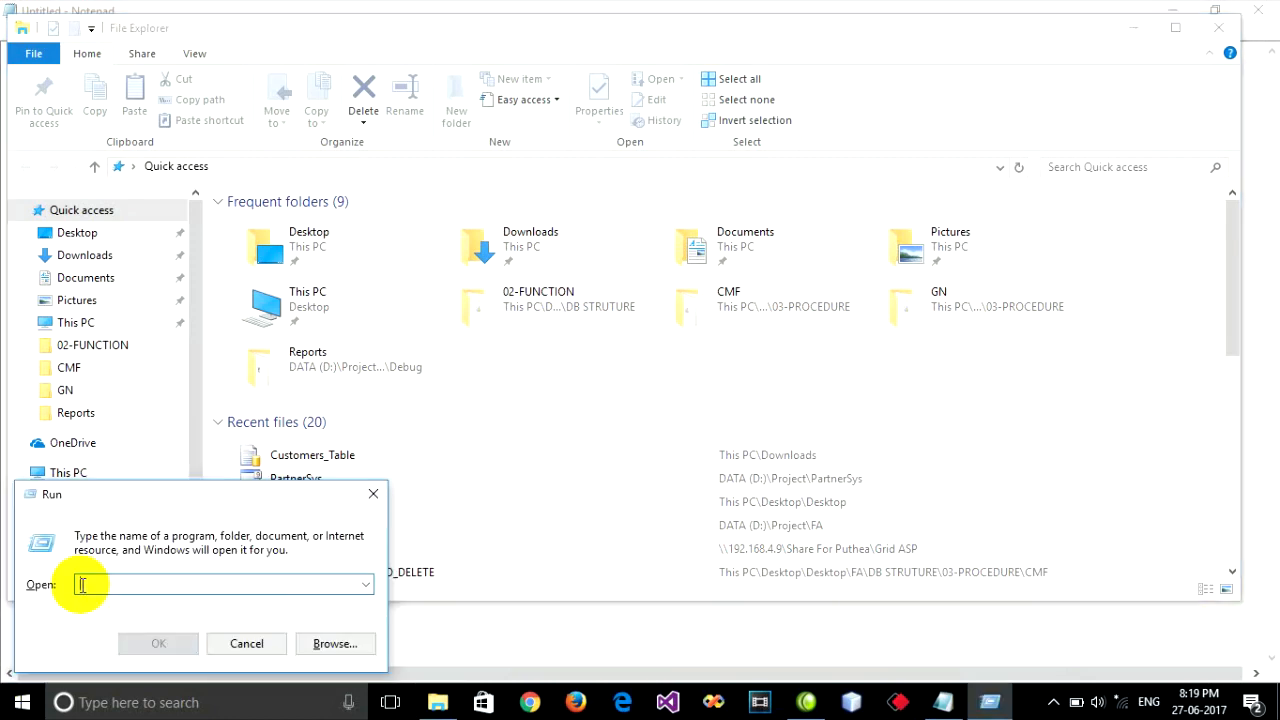
{"action": "type", "text": "C:\\Windows\\SysWOW64\\SQLServerManager11.msc"}
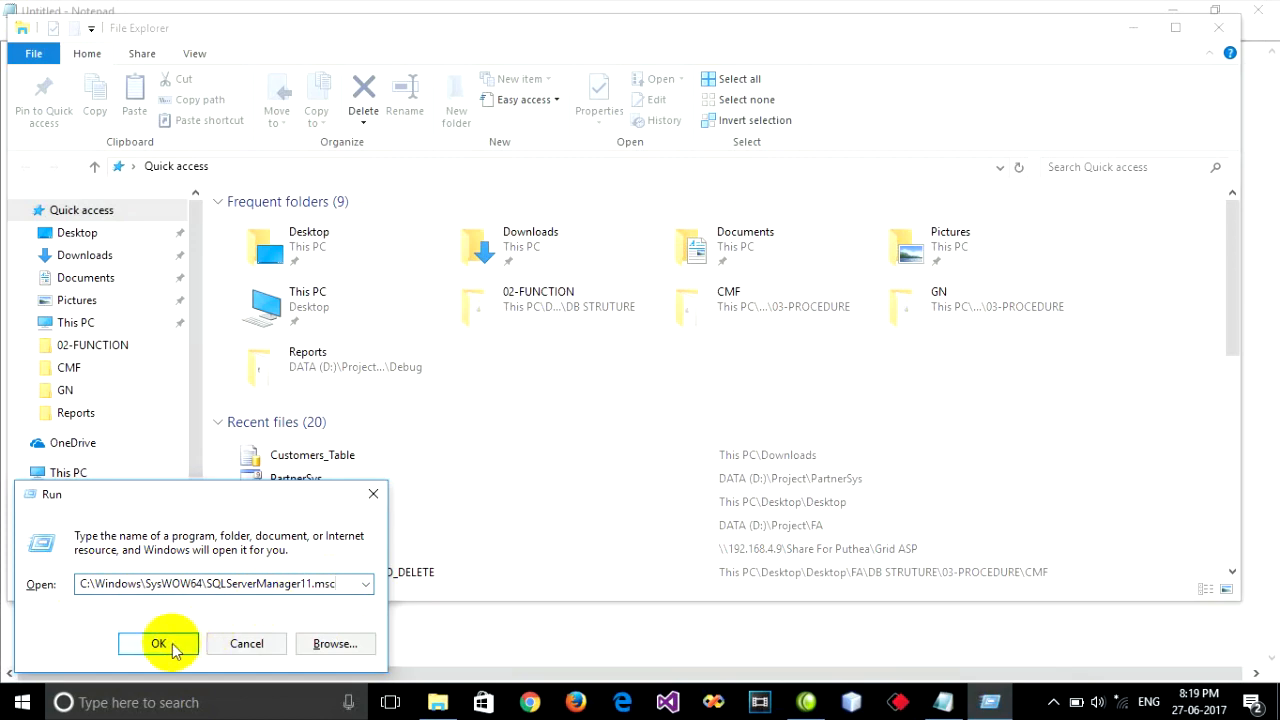
{"action": "left_click", "coordinate": [158, 643]}
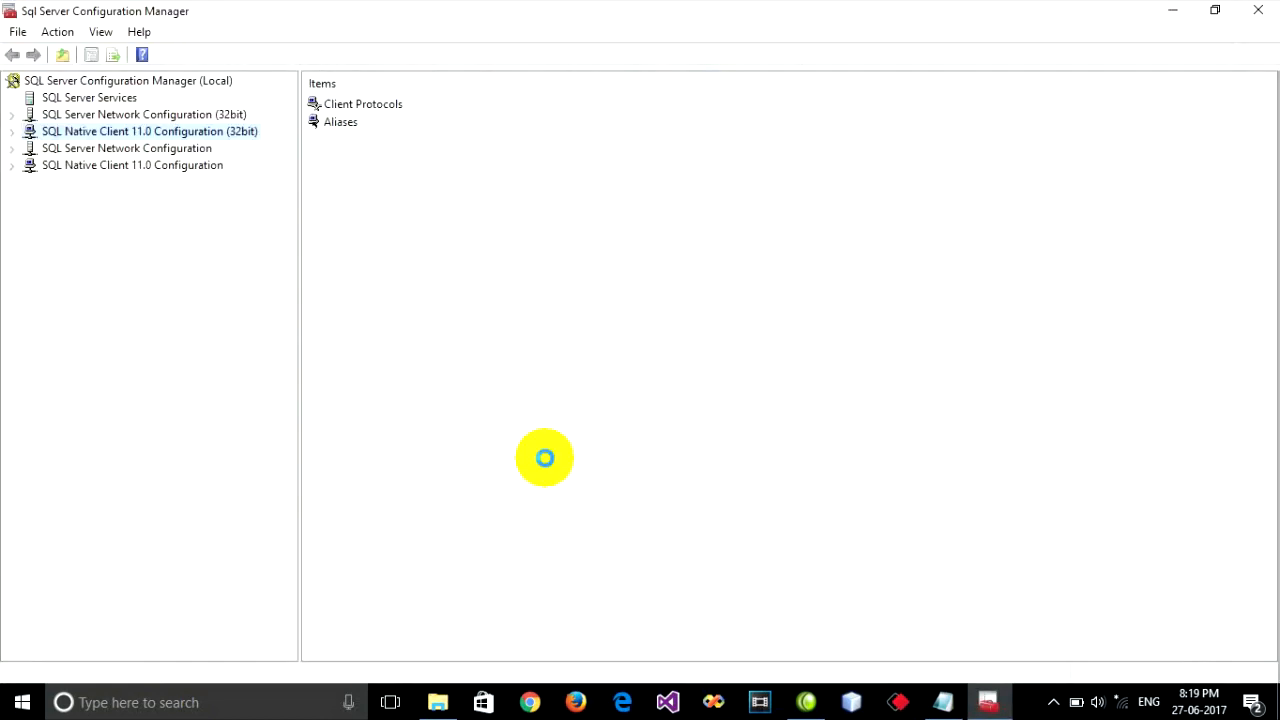
- Close the SQL Server Configuration Manager window
{"action": "left_click", "coordinate": [437, 702]}
{"action": "type", "text": "C:\\Windows\\SysWOW64\\"}
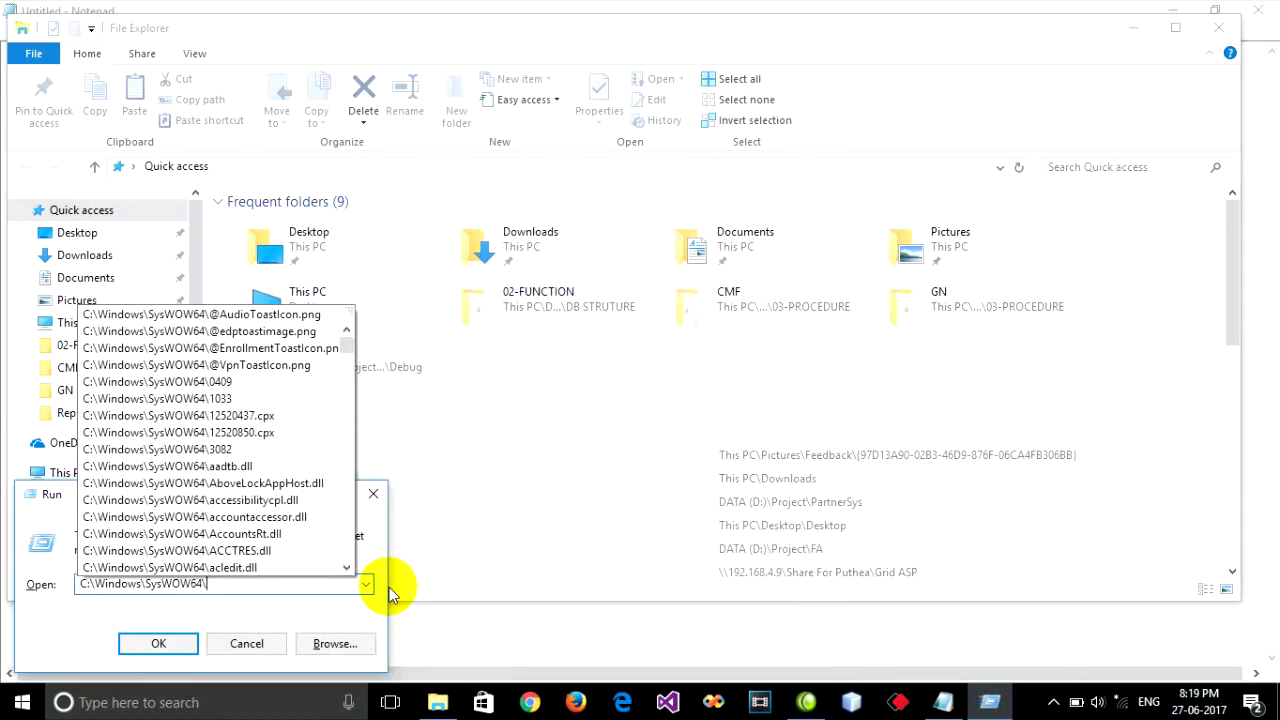
- Open C:\Windows\SysWOW64\, launch SQLServerManager11 from it, and list SQL Server Services
{"action": "left_click", "coordinate": [158, 643]}
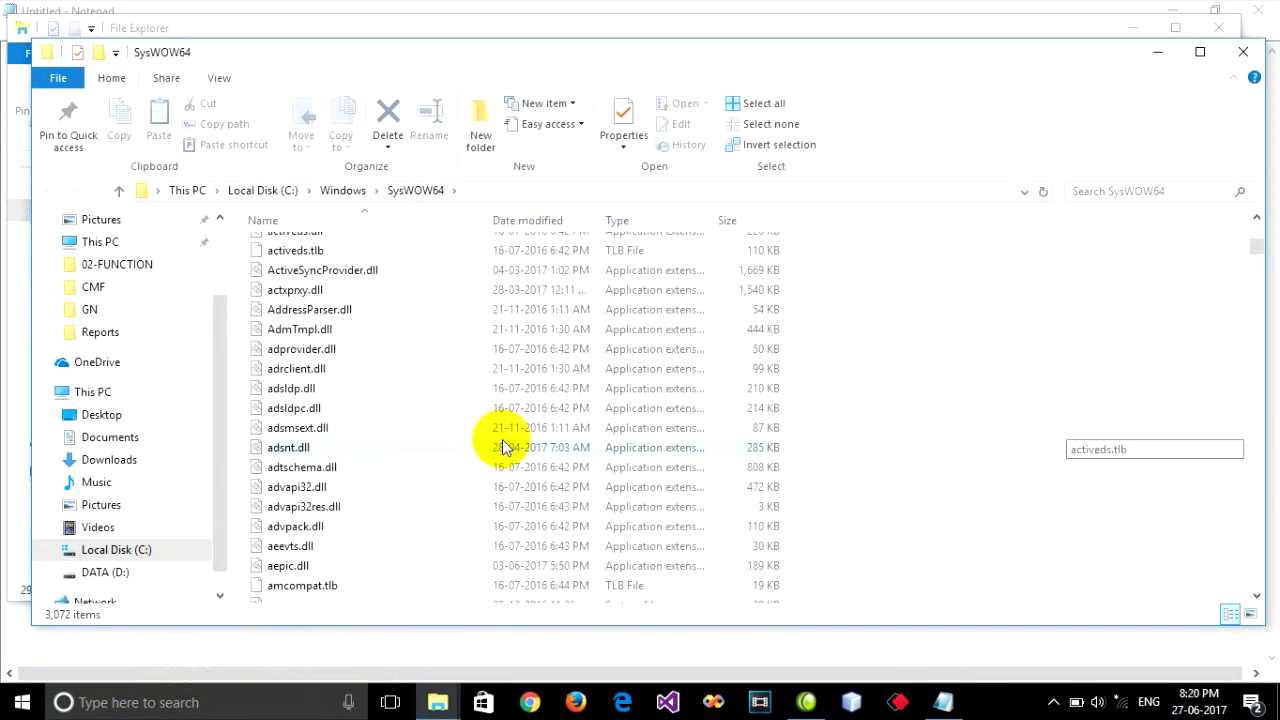
{"action": "scroll", "scroll_direction": "down", "scroll_amount": 3}
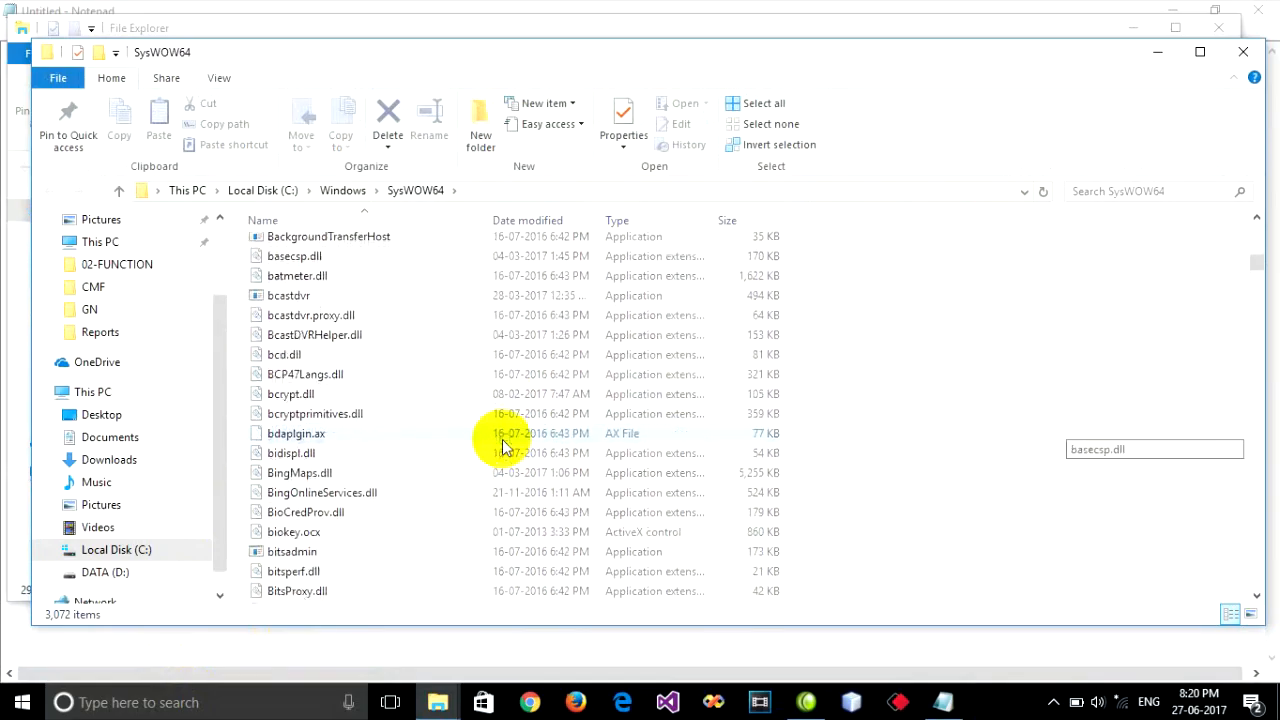
{"action": "scroll", "scroll_direction": "down", "scroll_amount": 3}
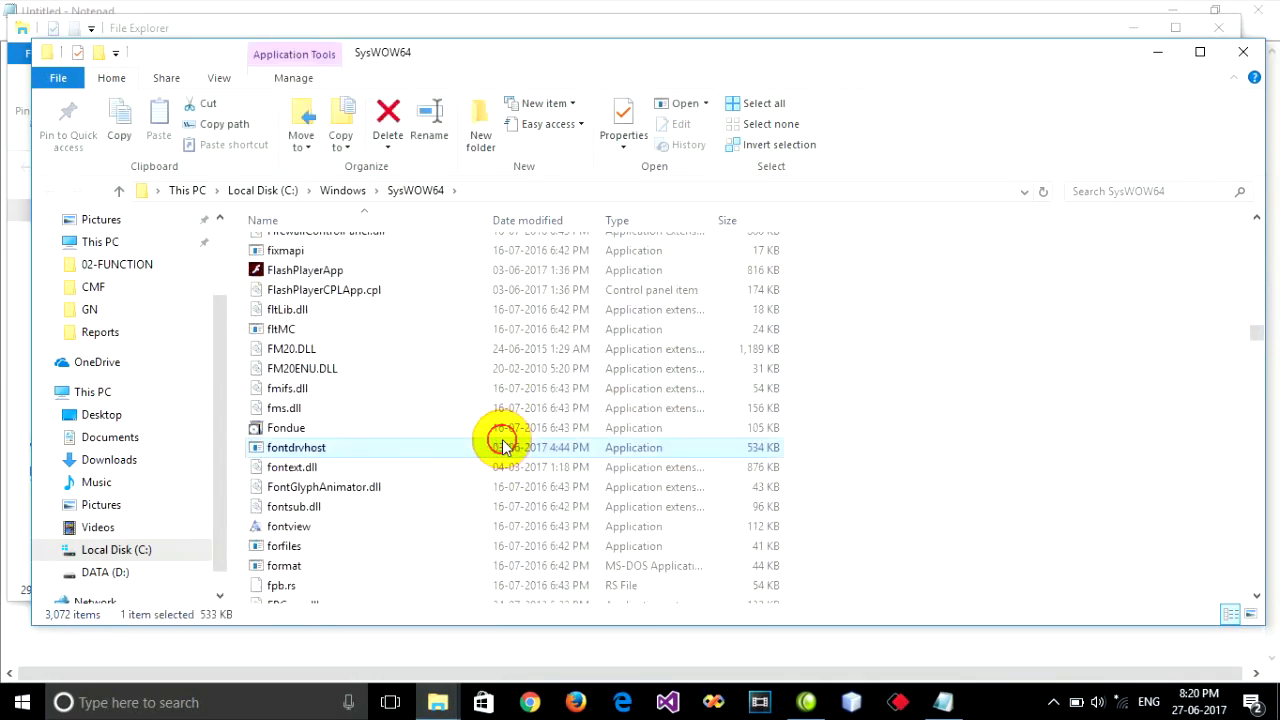
{"action": "scroll", "scroll_direction": "down", "scroll_amount": 3}
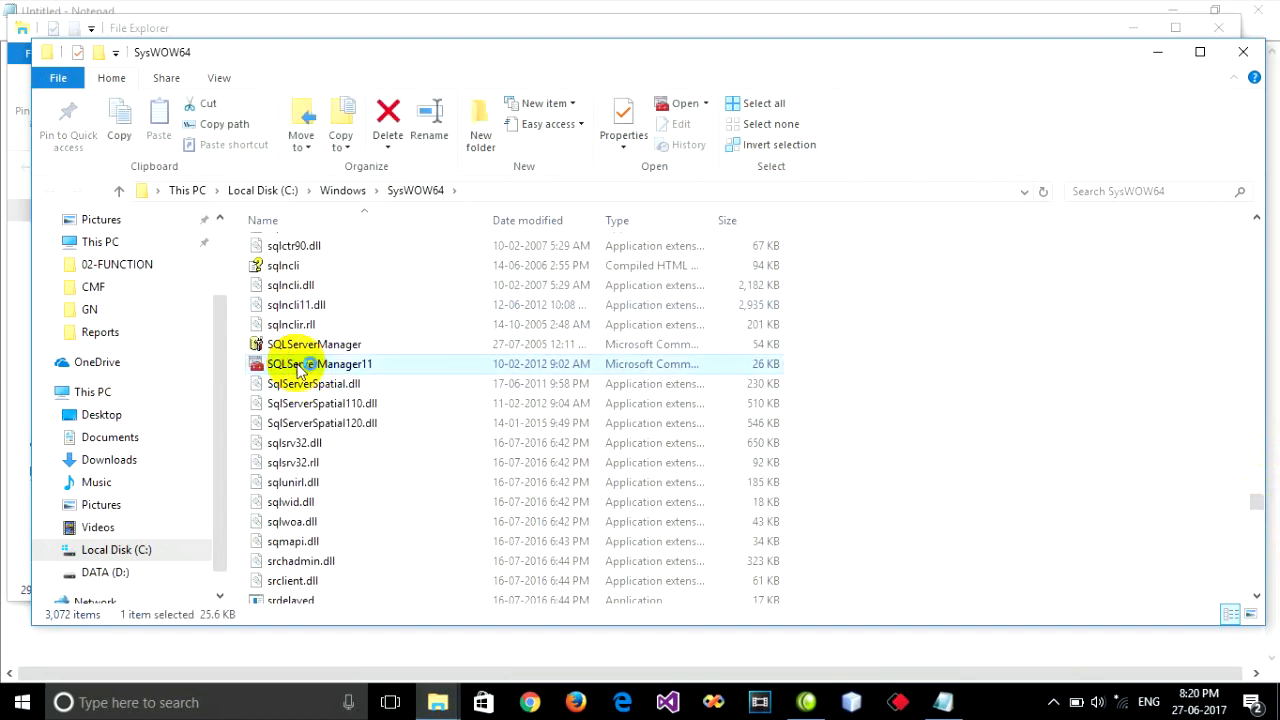
{"action": "double_click", "coordinate": [320, 363]}
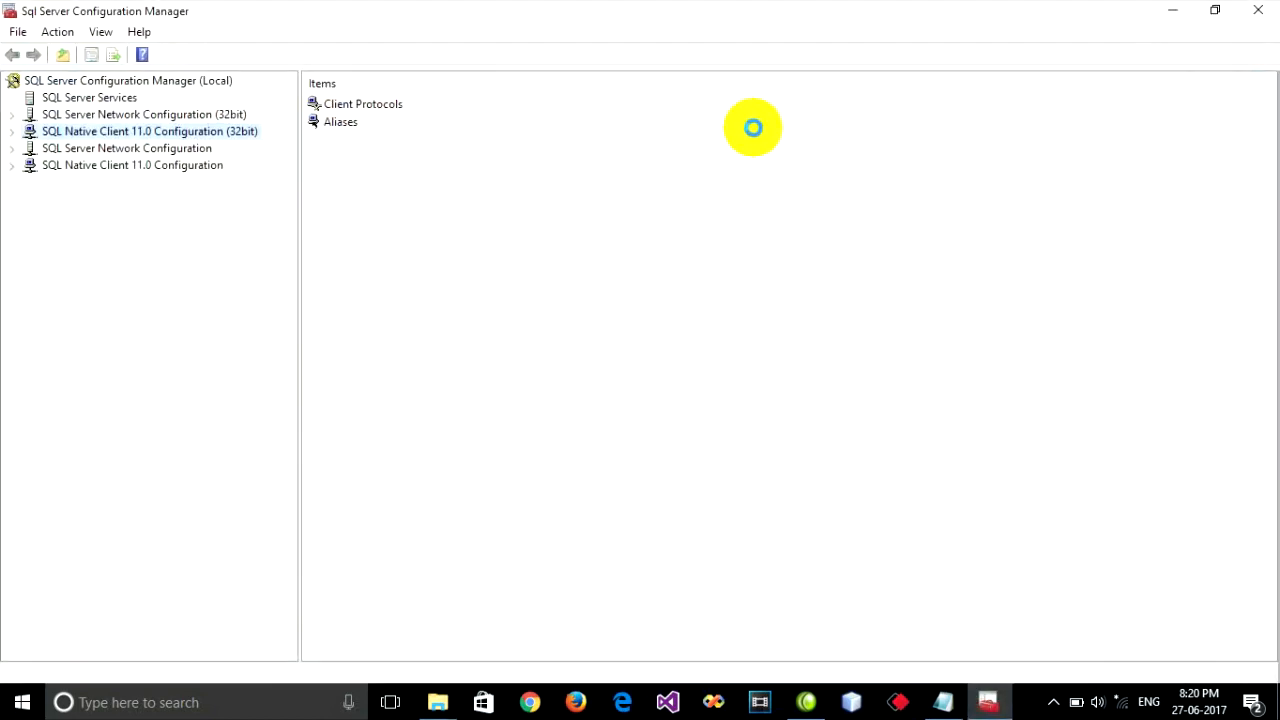
{"action": "left_click", "coordinate": [89, 97]}
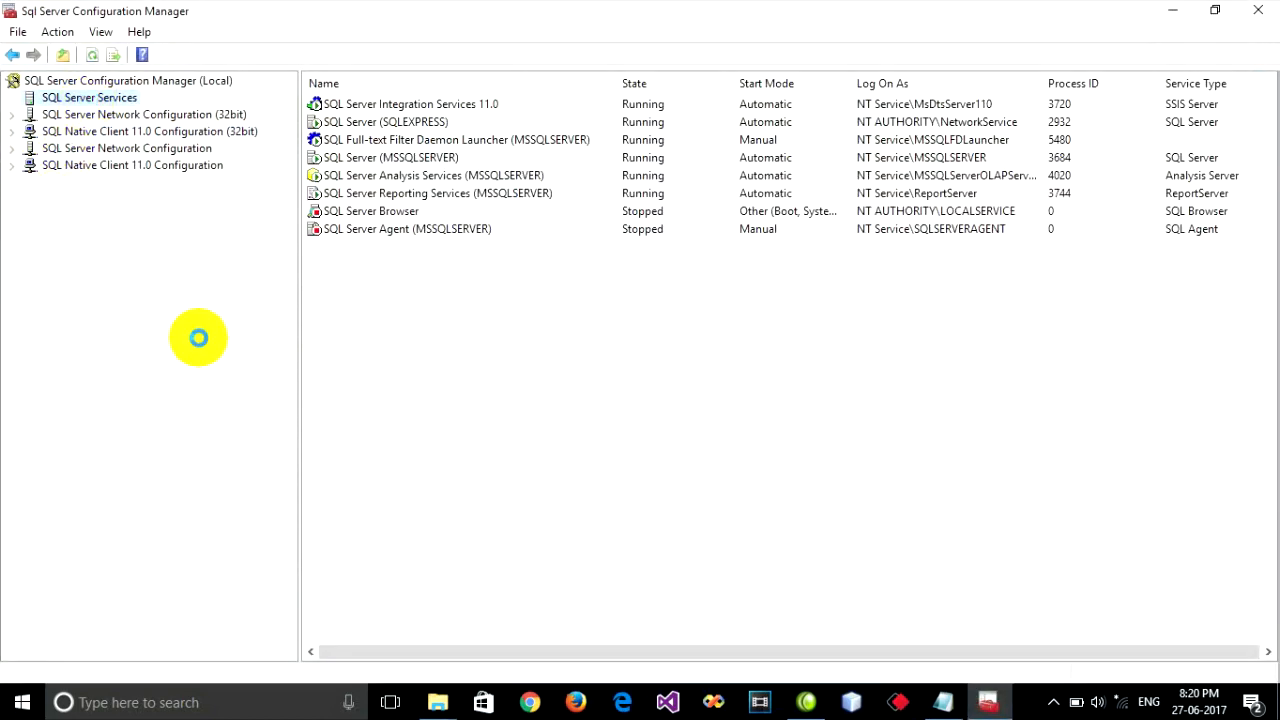